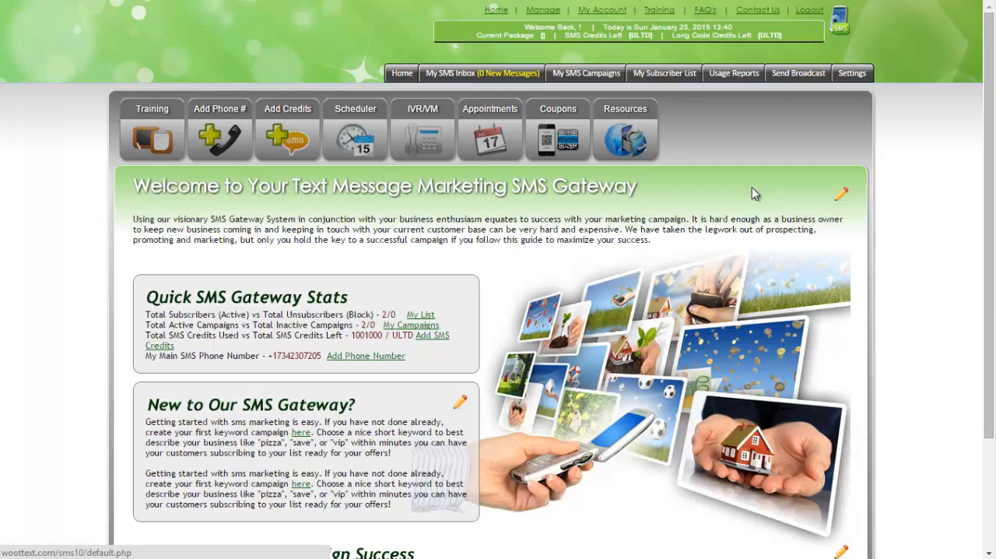
- Go to My SMS Campaigns to list the account's two existing campaigns
click(585, 71)
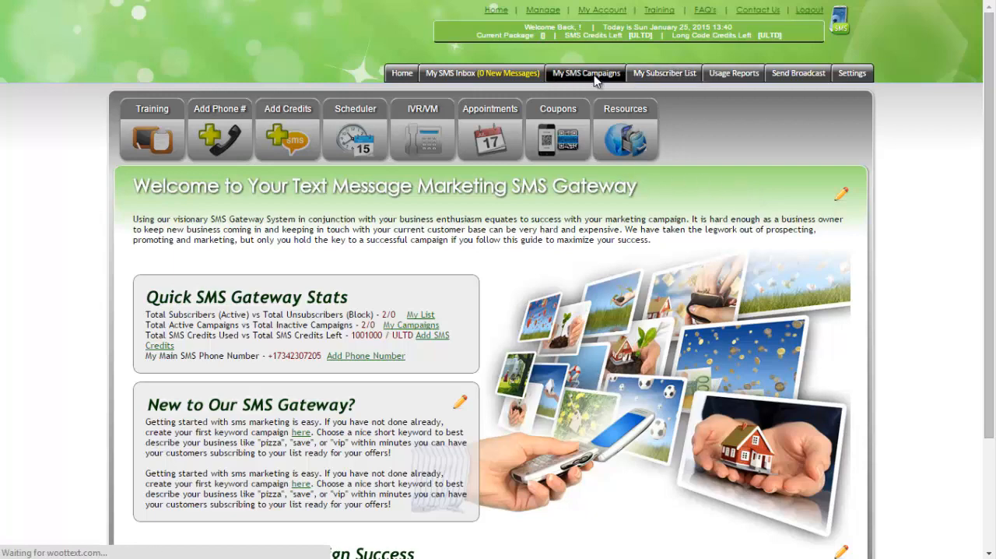
click(585, 72)
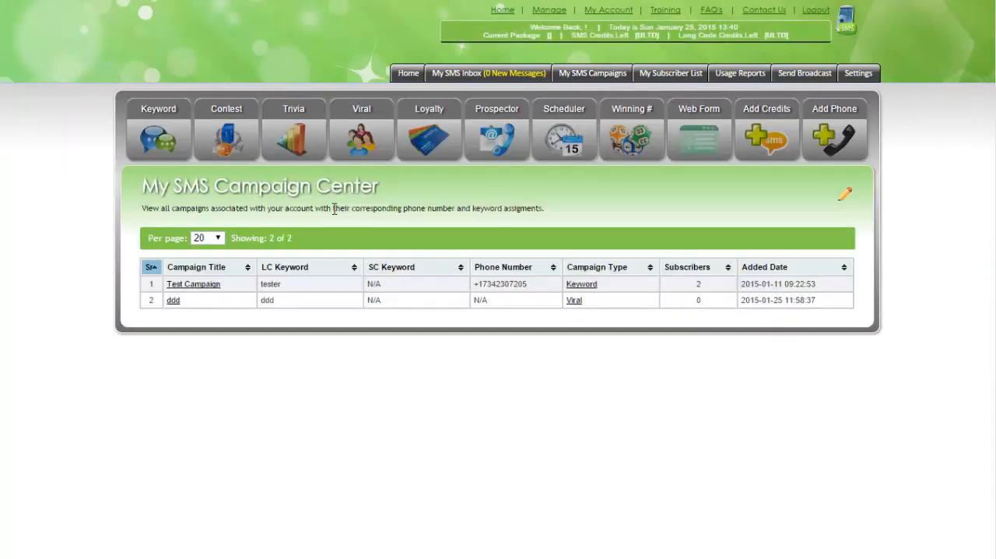
- Go to the Winning # random winner generator and select Test Campaign as the group
click(632, 128)
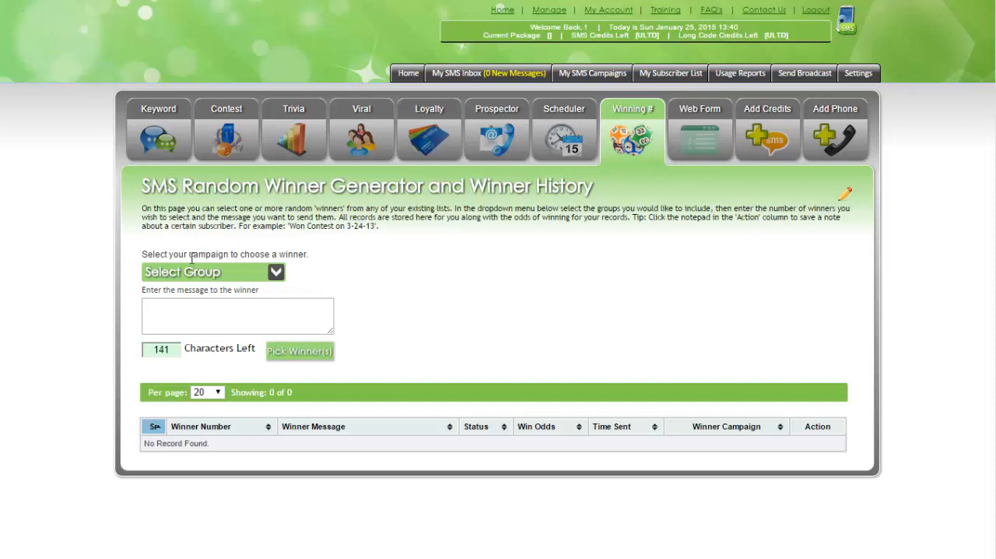
mouse_move(277, 280)
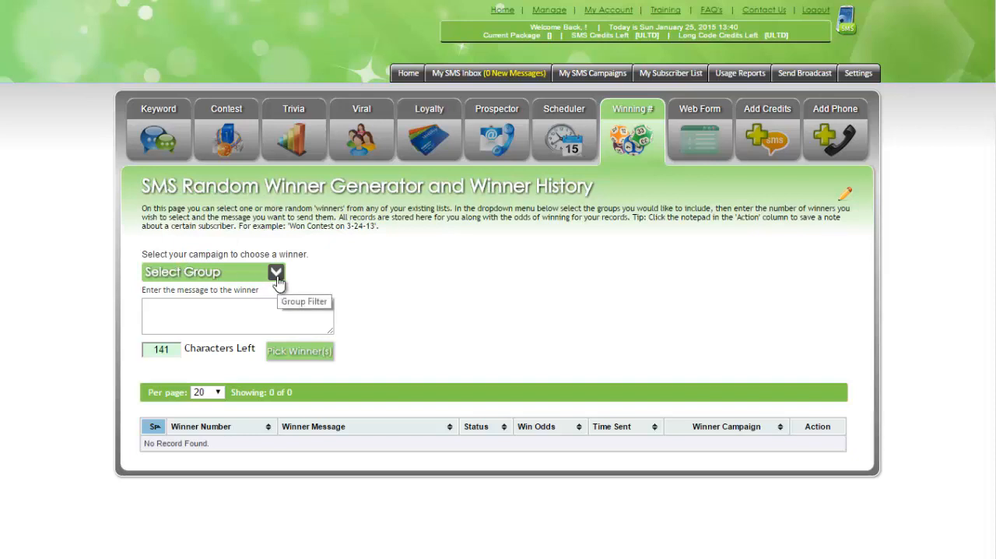
click(275, 271)
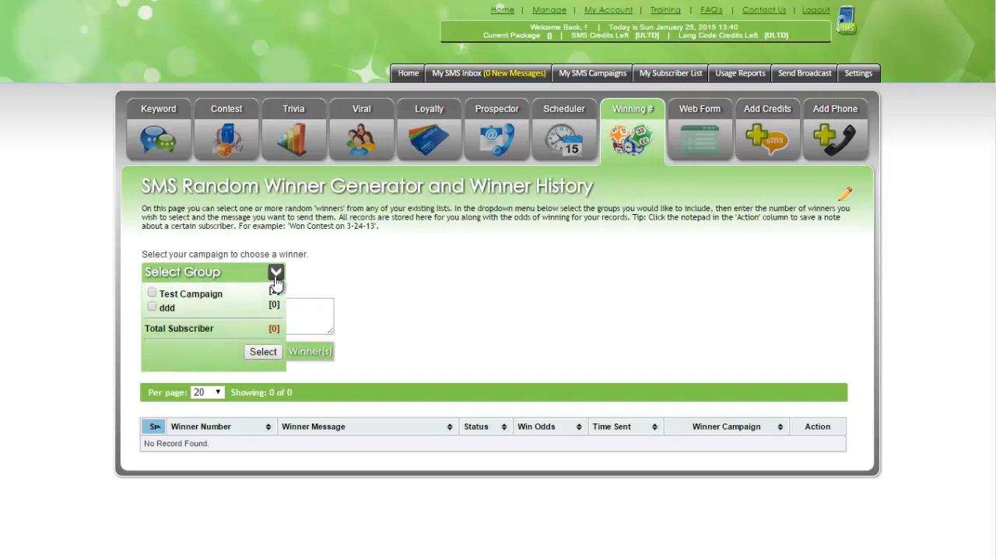
click(152, 293)
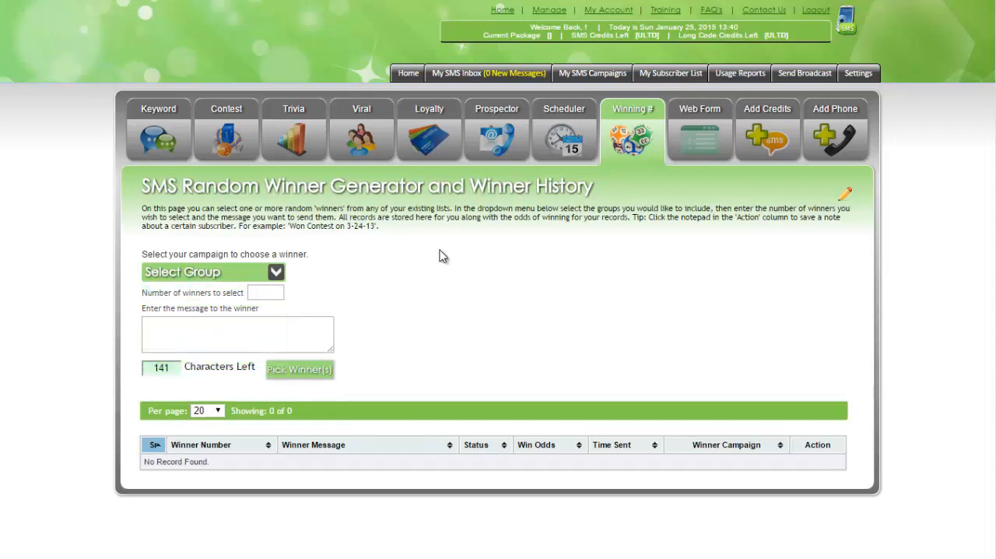
- Request 1 winner and enter the winner message 'Congrats you won'
click(266, 293)
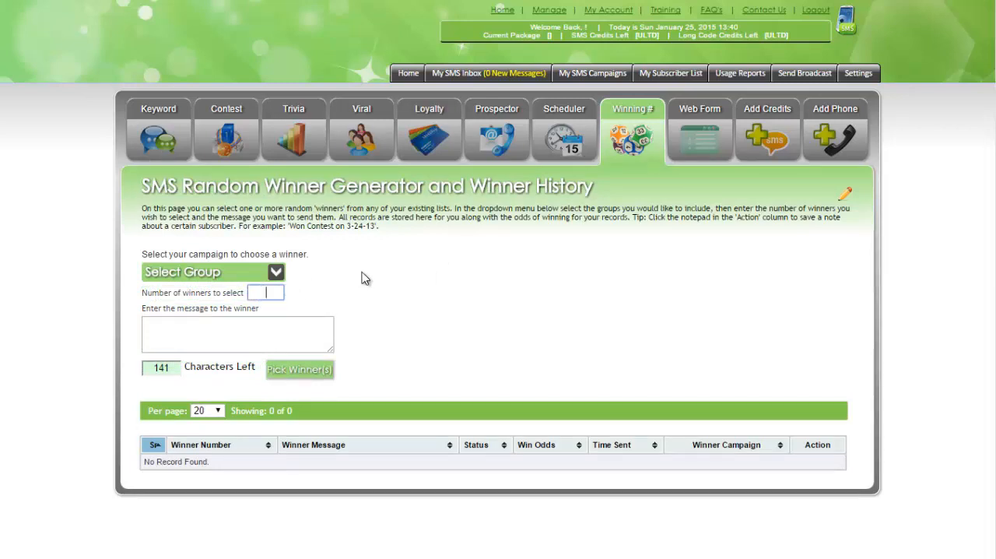
text(6)
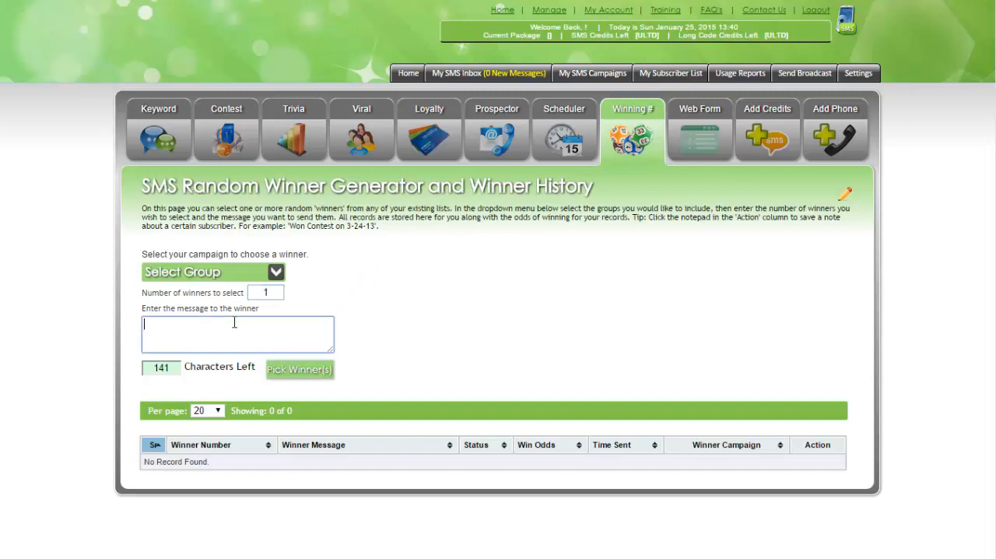
mouse_move(492, 280)
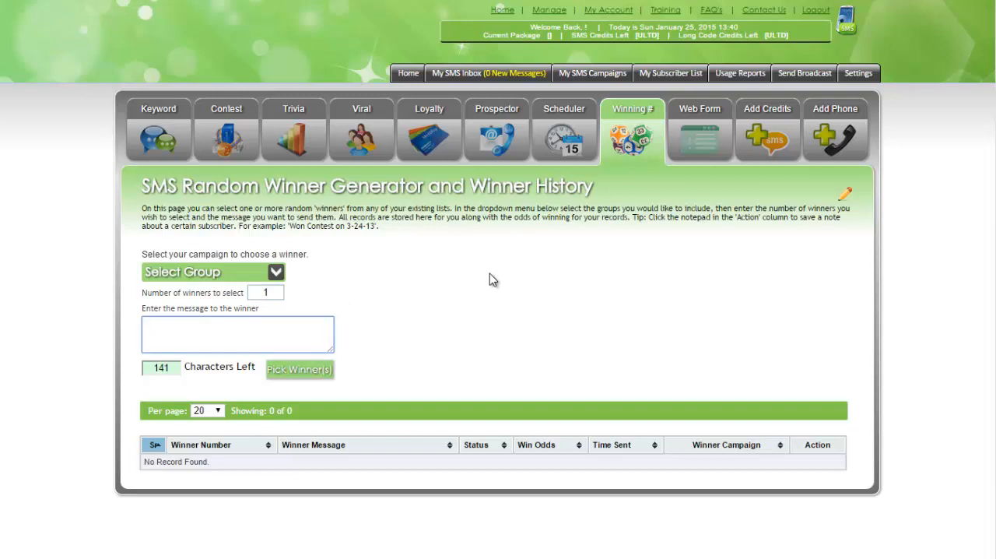
text(Congrats you won)
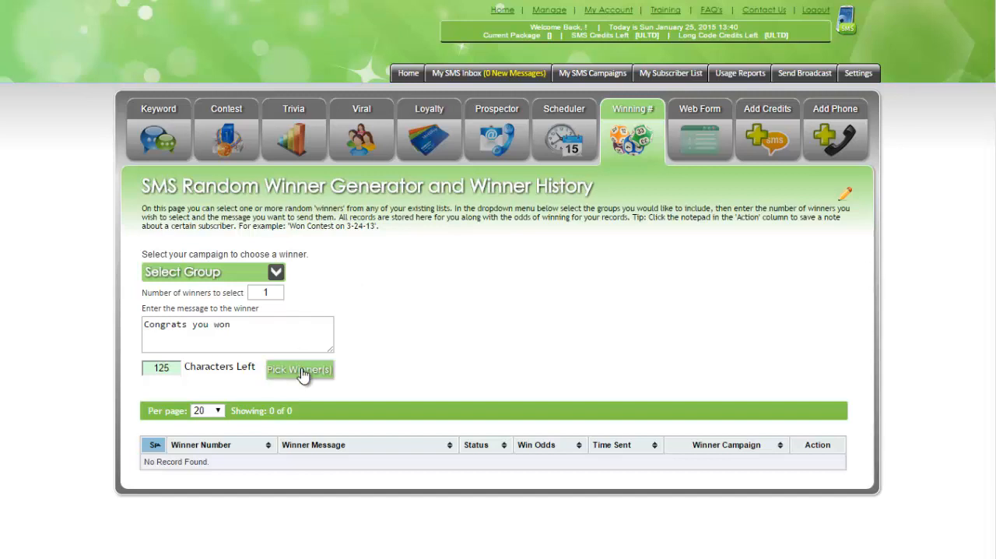
- Pick winners twice, sending each 'Congrats you won' and logging them in winner history
click(299, 368)
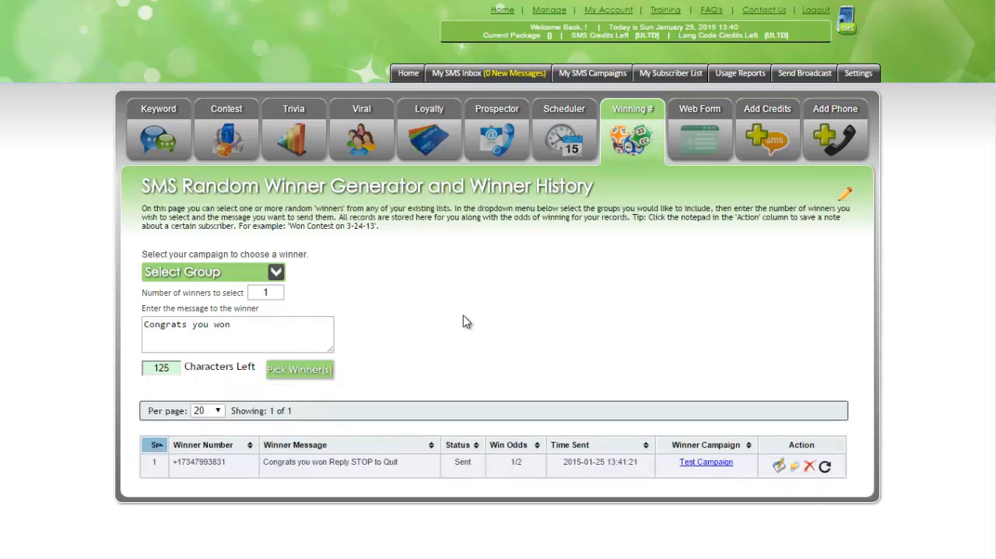
click(299, 369)
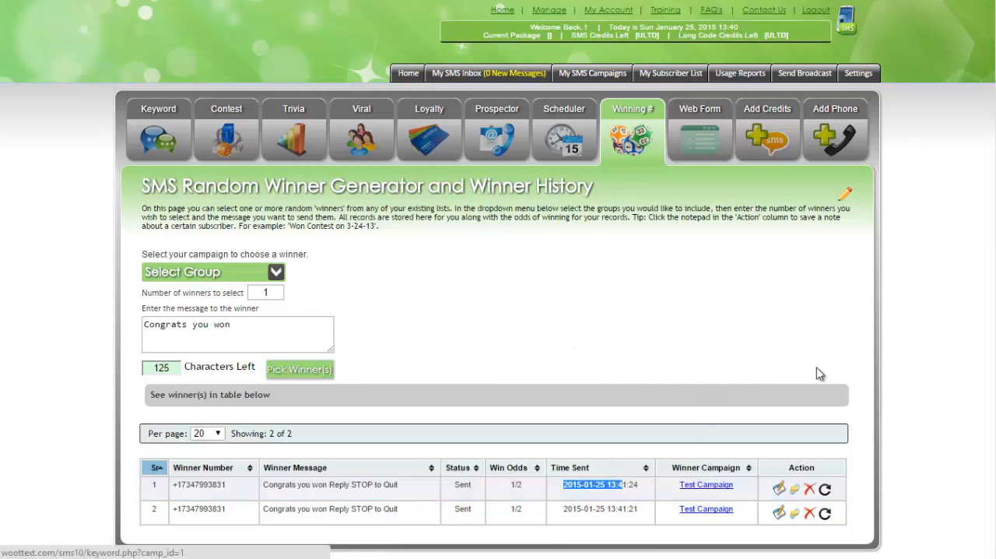
mouse_move(810, 380)
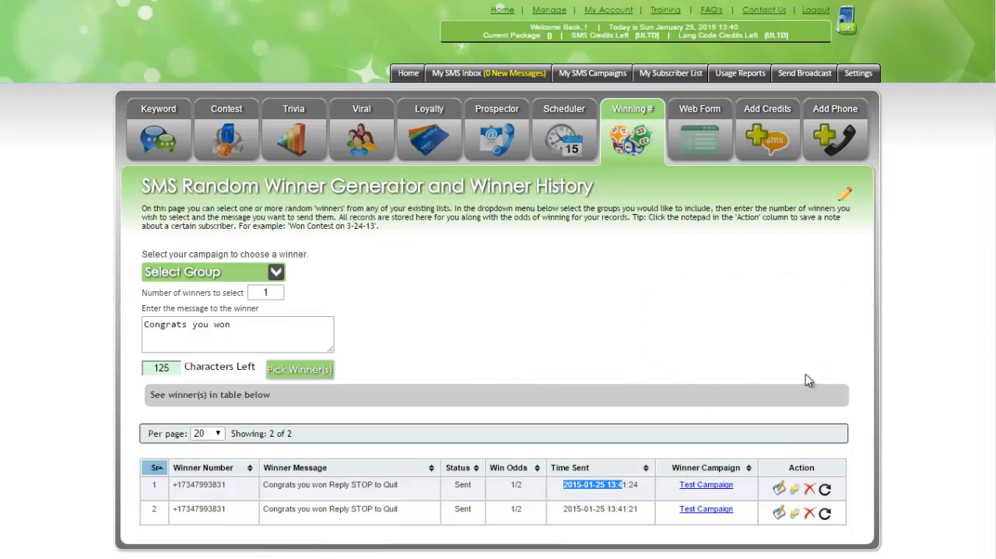
- Add and save the note 'Prize collected' on the first winner record, then dismiss Notes
click(778, 488)
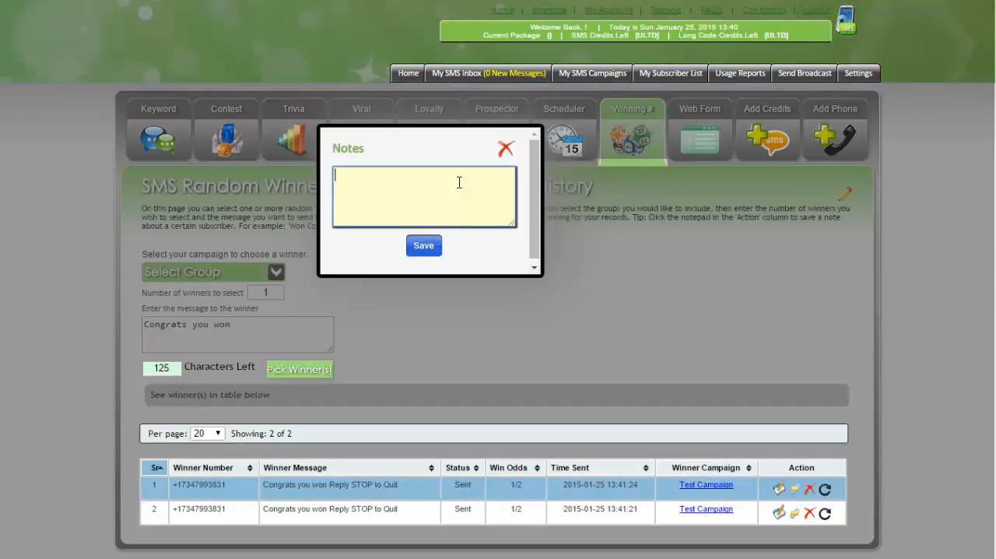
text(Pe)
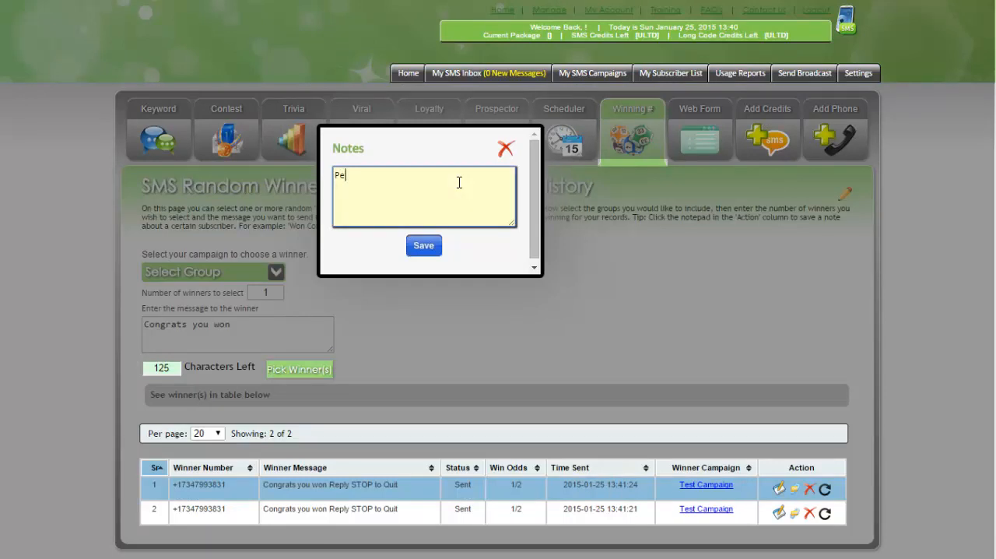
text(rixe c)
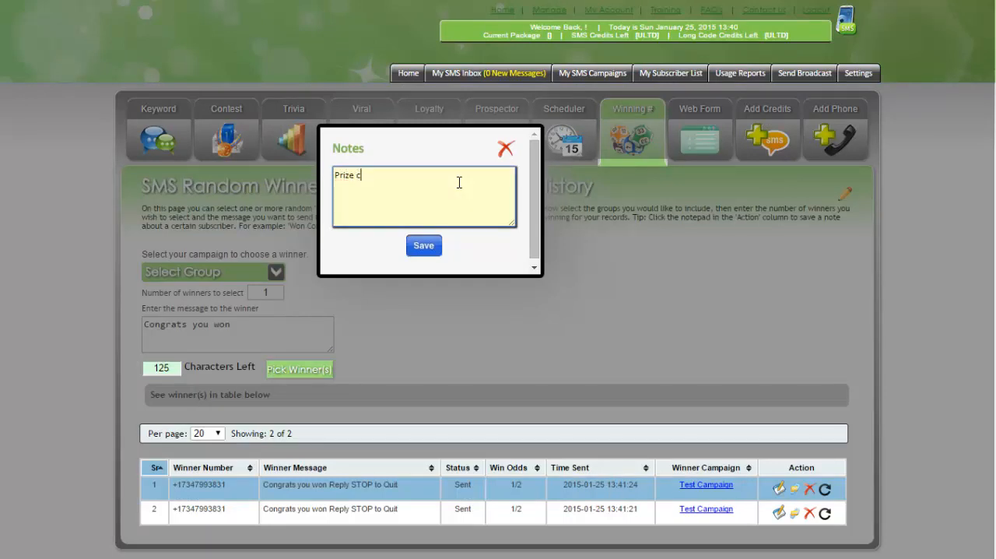
text(ollected)
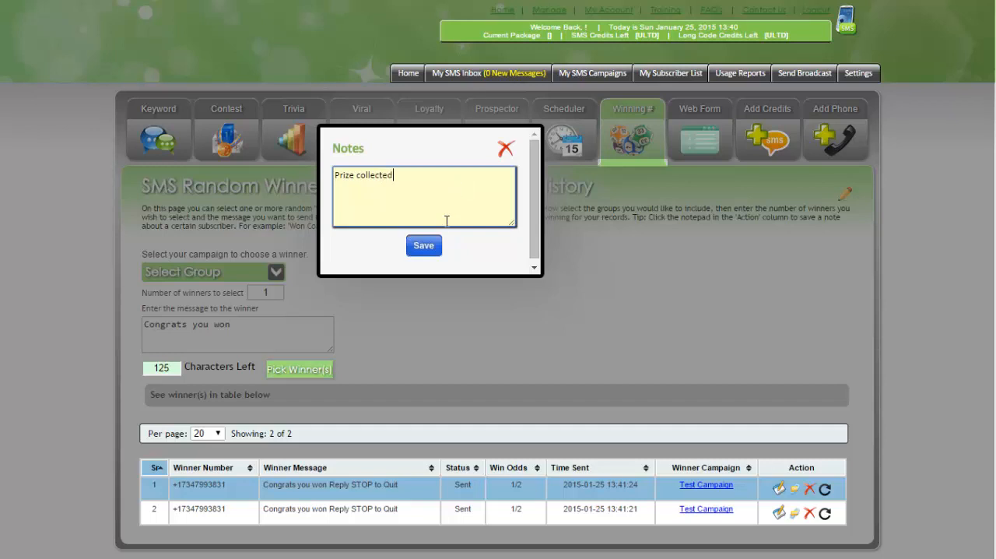
click(424, 246)
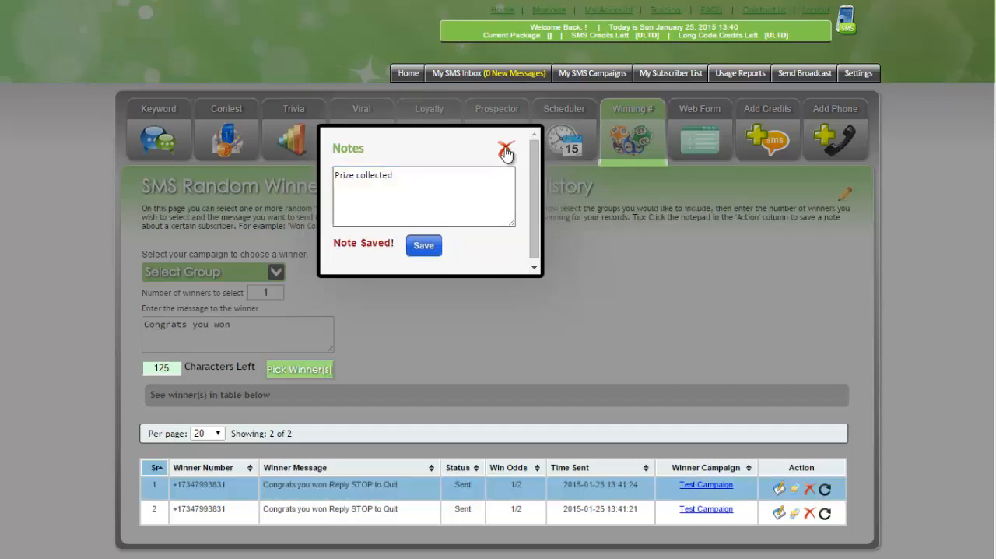
click(506, 149)
text(ffefef)
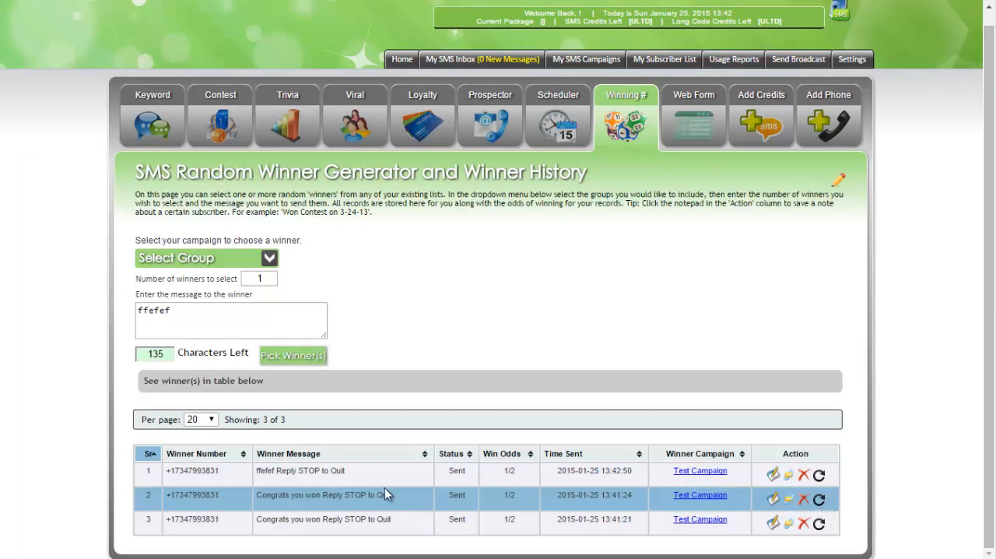
mouse_move(586, 505)
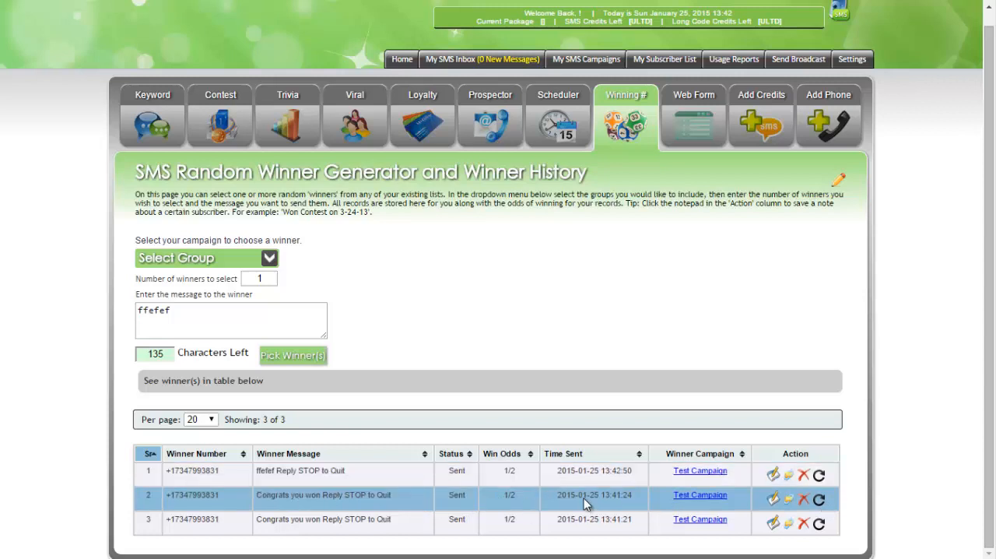
mouse_move(398, 510)
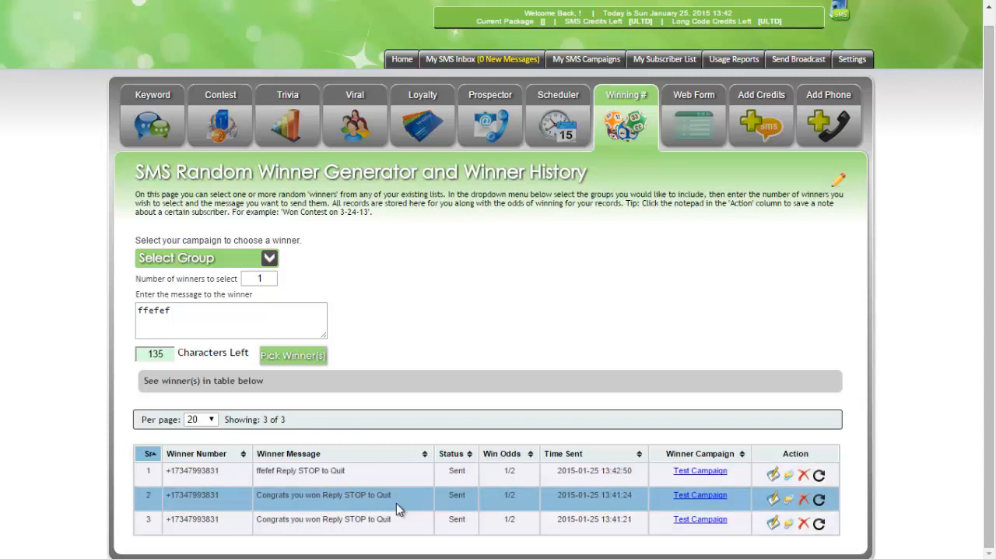
mouse_move(675, 505)
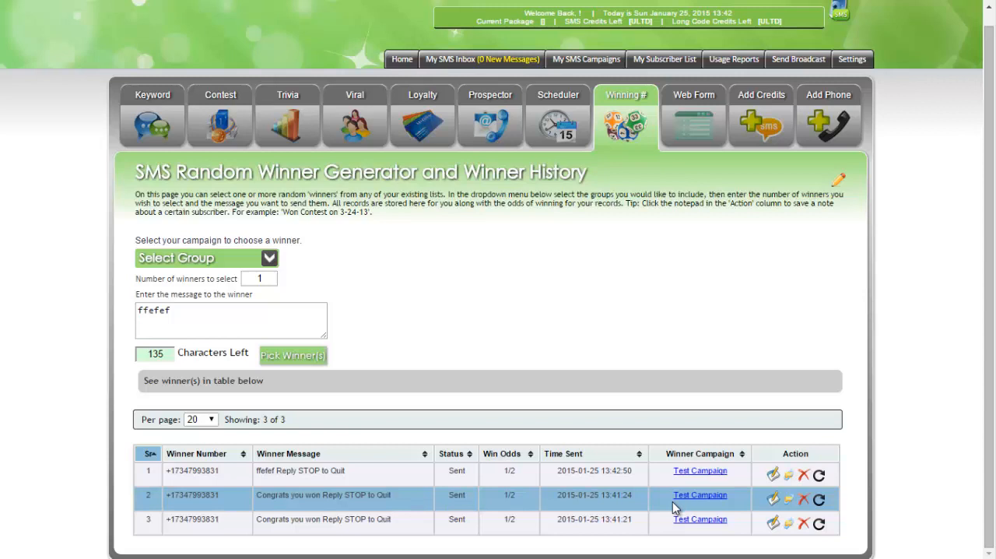
mouse_move(738, 161)
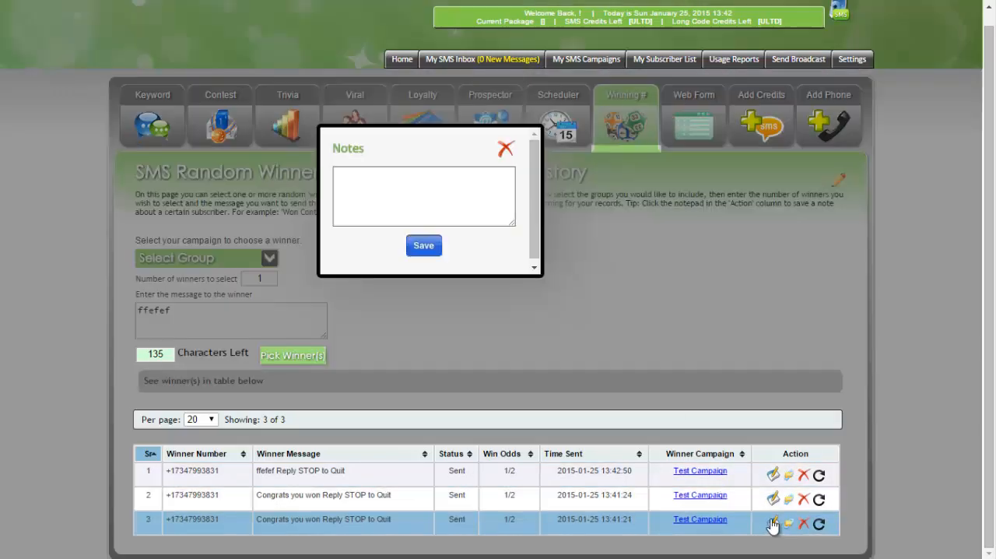
- Dismiss the third winner's empty Notes popup without saving anything
click(504, 149)
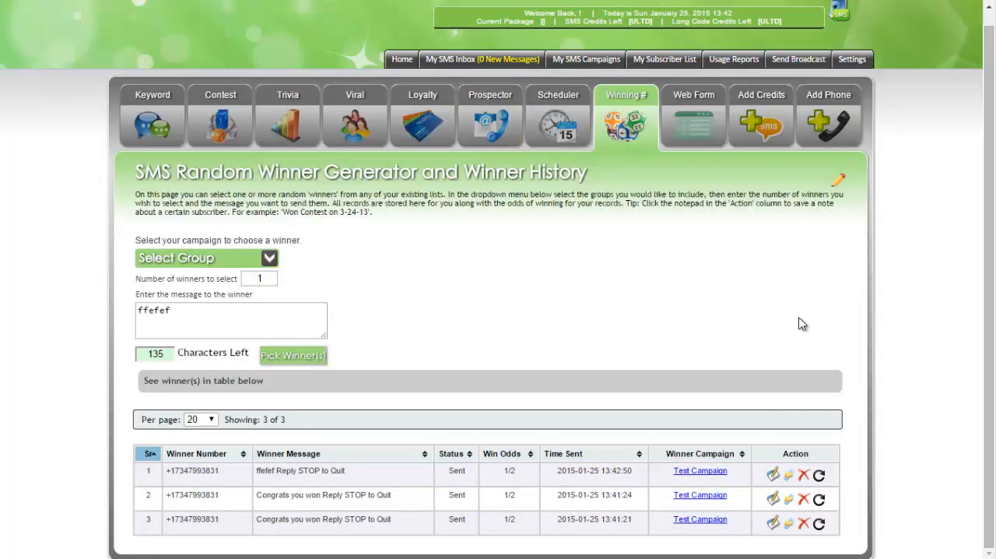
mouse_move(631, 377)
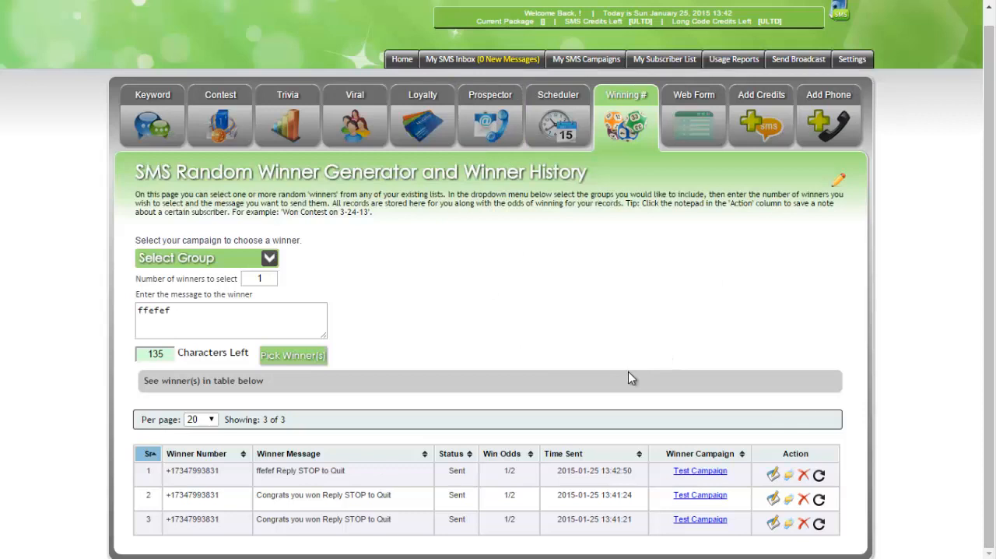
mouse_move(628, 109)
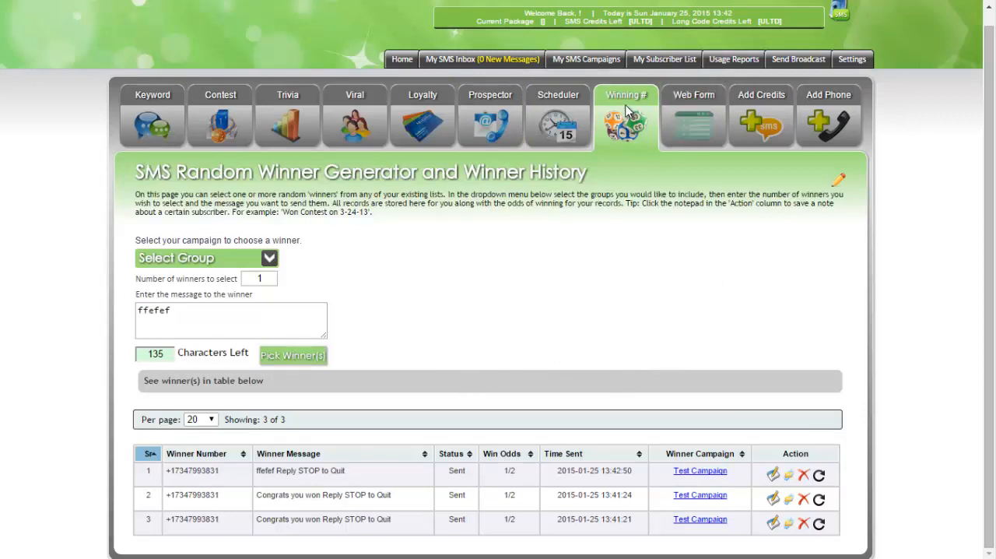
mouse_move(799, 358)
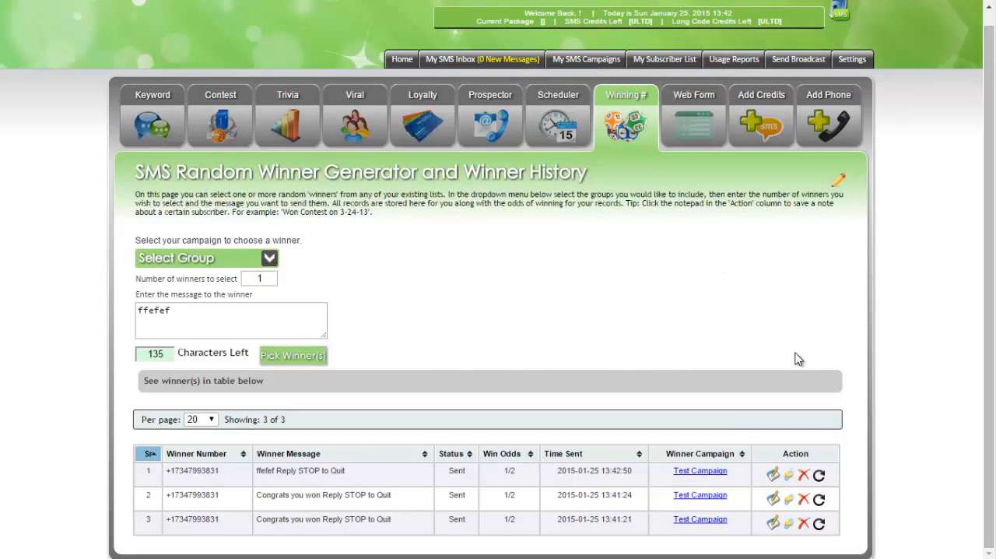